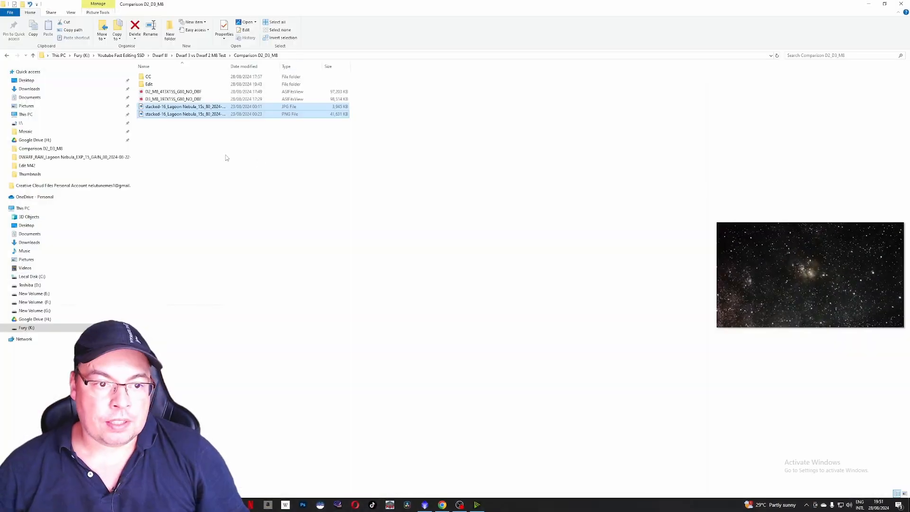
# Preview the stacked Lagoon Nebula JPG in the Comparison D2_D3_M8 folder
pyautogui.click(175, 107)
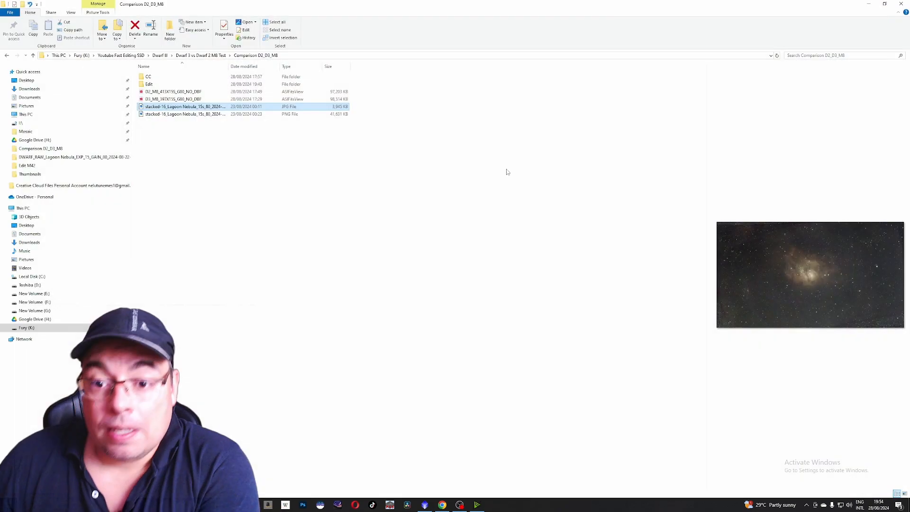
# Select the D2_M8 and then the D3_M8 397x15s FITS stack files
pyautogui.click(171, 92)
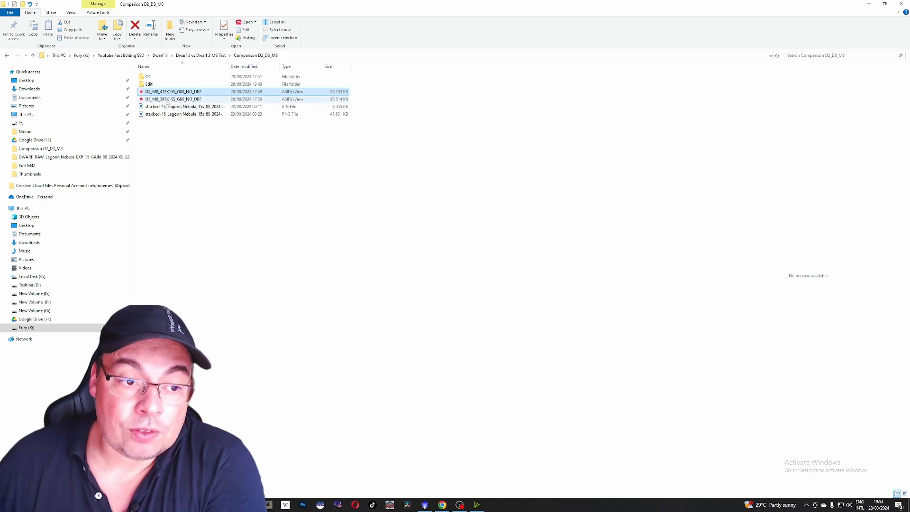
pyautogui.click(165, 99)
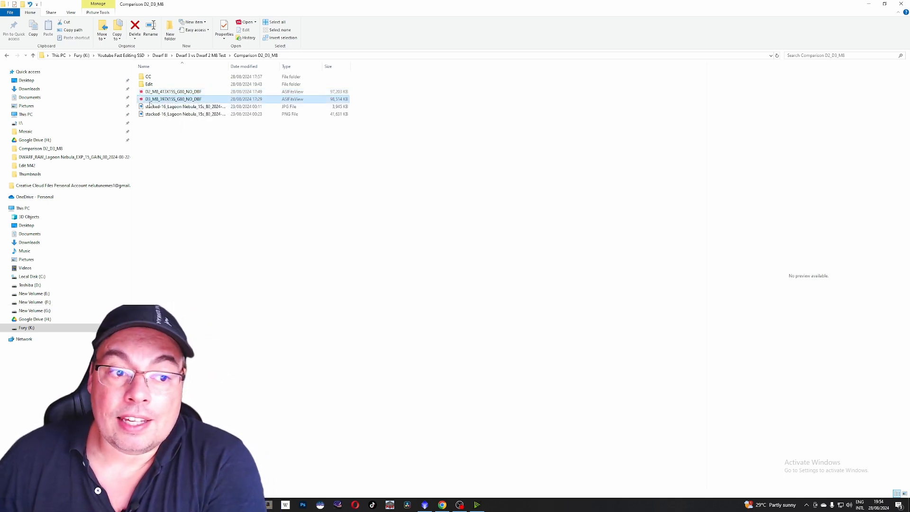
pyautogui.moveTo(166, 102)
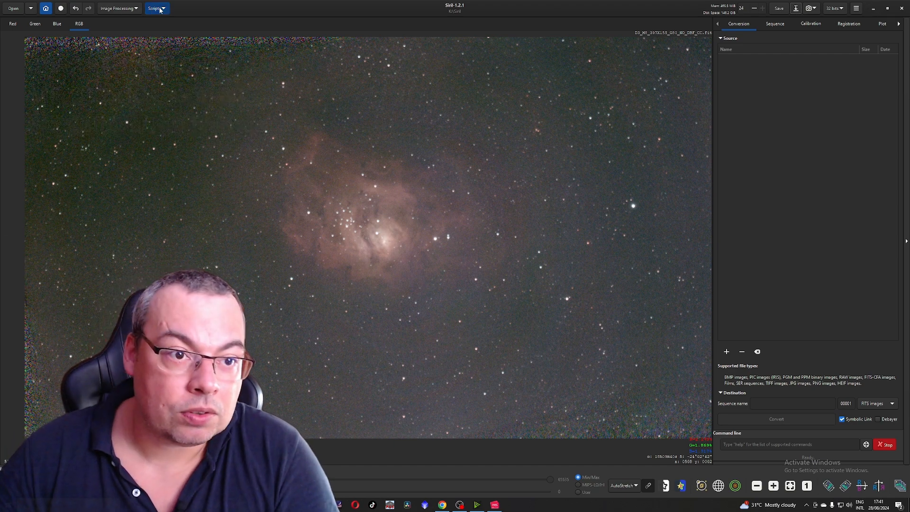
# Run the colour preprocessing script without DBF, accepting the scripts warning
pyautogui.click(157, 8)
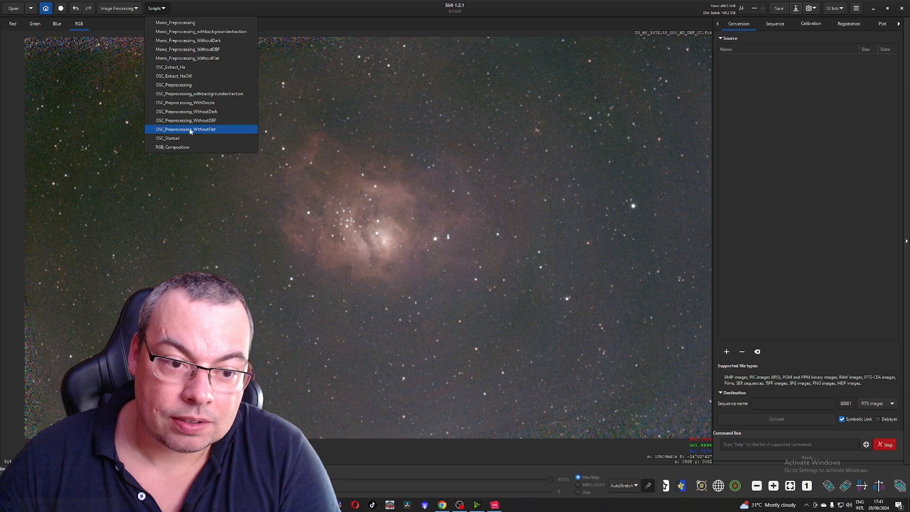
pyautogui.click(185, 129)
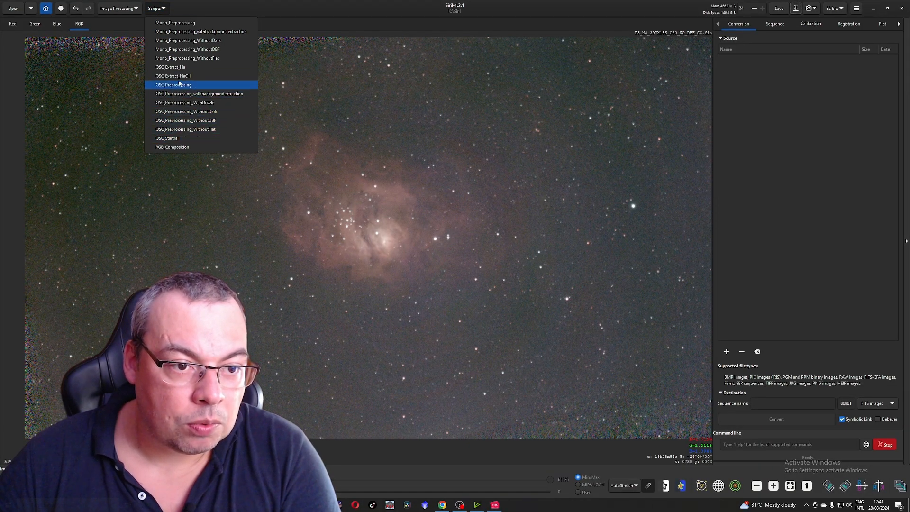
pyautogui.moveTo(199, 120)
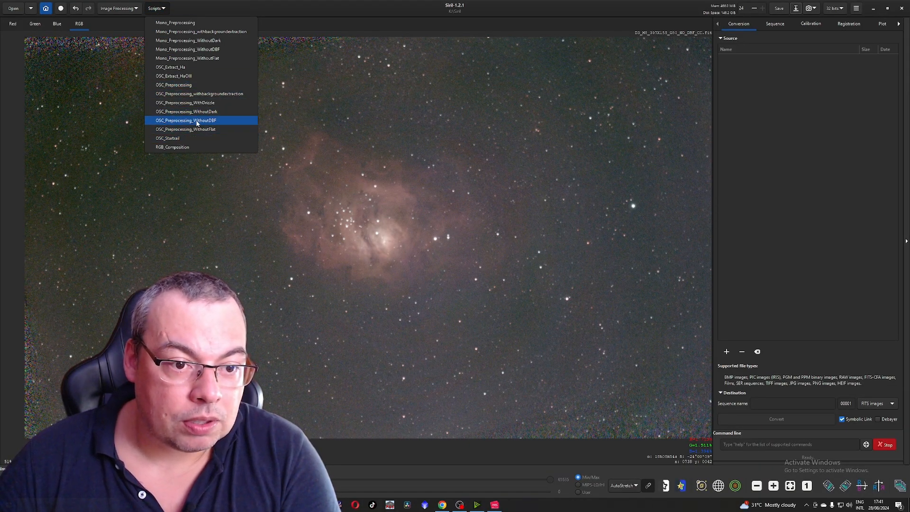
pyautogui.click(185, 120)
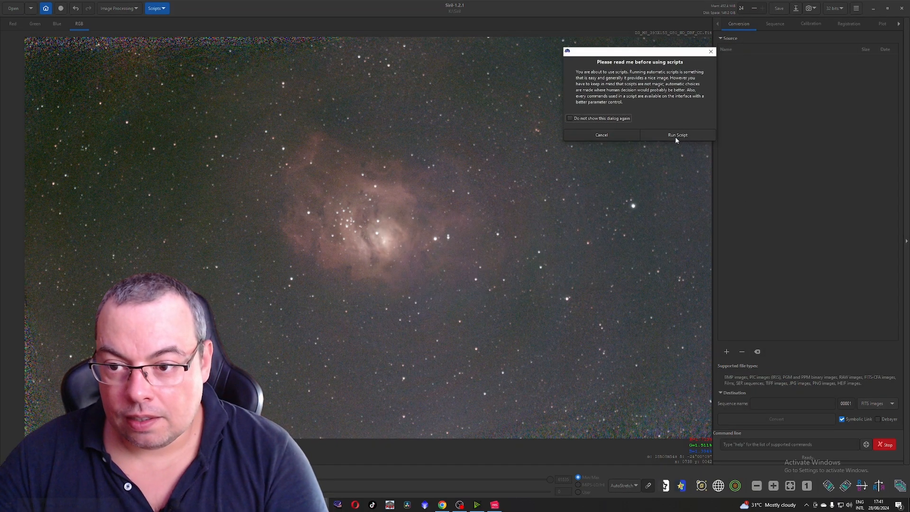
pyautogui.click(678, 134)
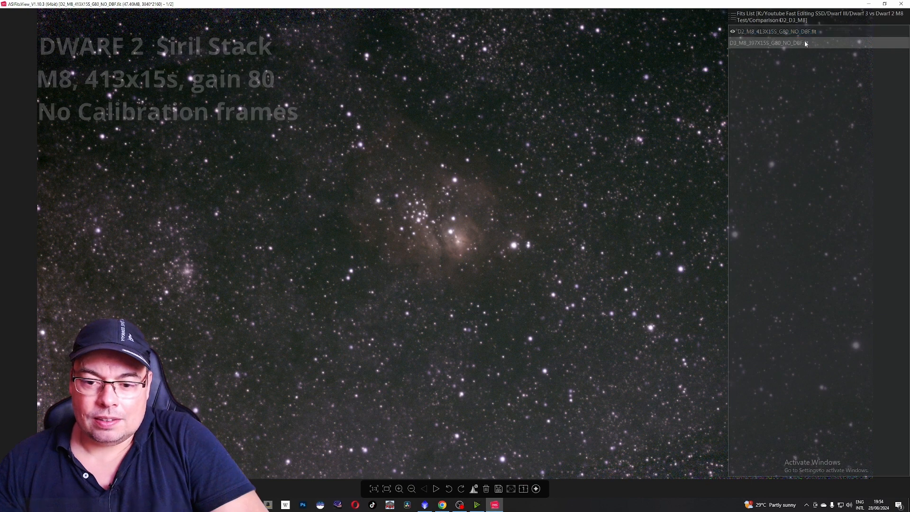
# Show the D2_M8_413x15s stack, then switch to the D3_M8_397x15s stack
pyautogui.click(775, 43)
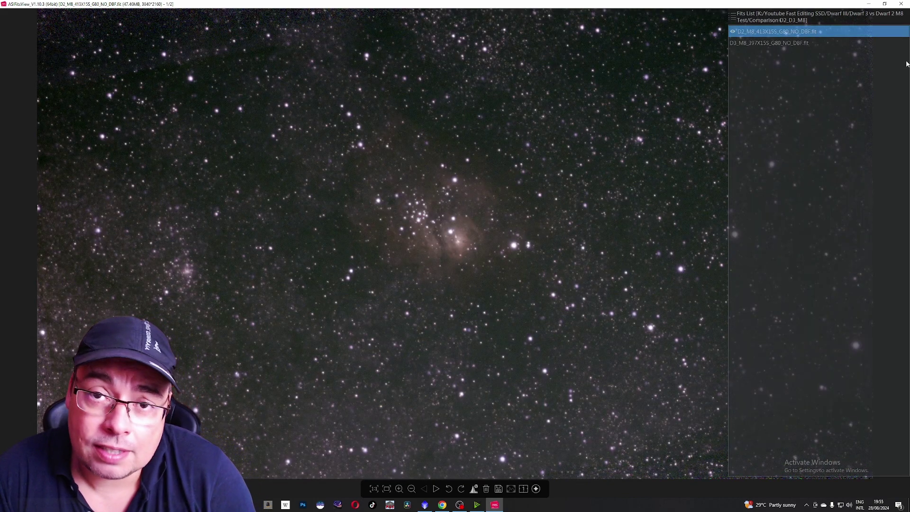
pyautogui.click(772, 43)
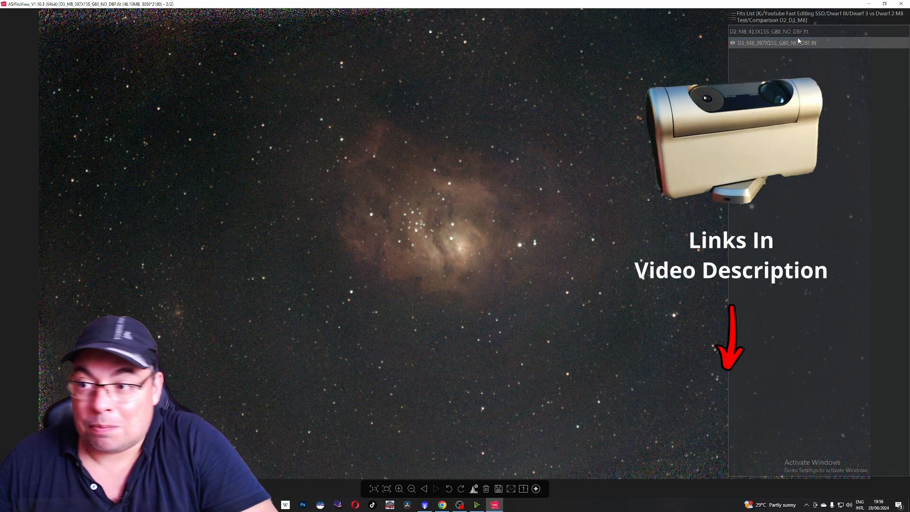
# Select the Dwarf 3 stack and zoom in on the nebula
pyautogui.click(778, 42)
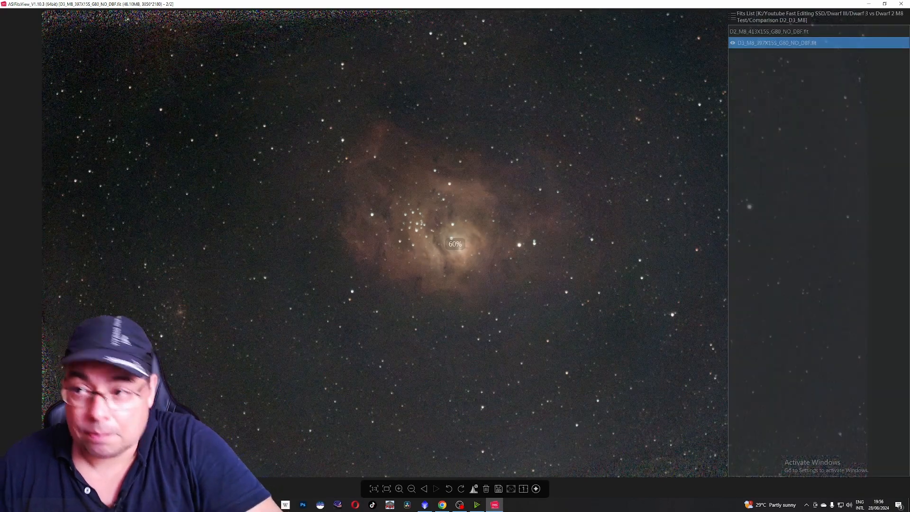
pyautogui.click(772, 31)
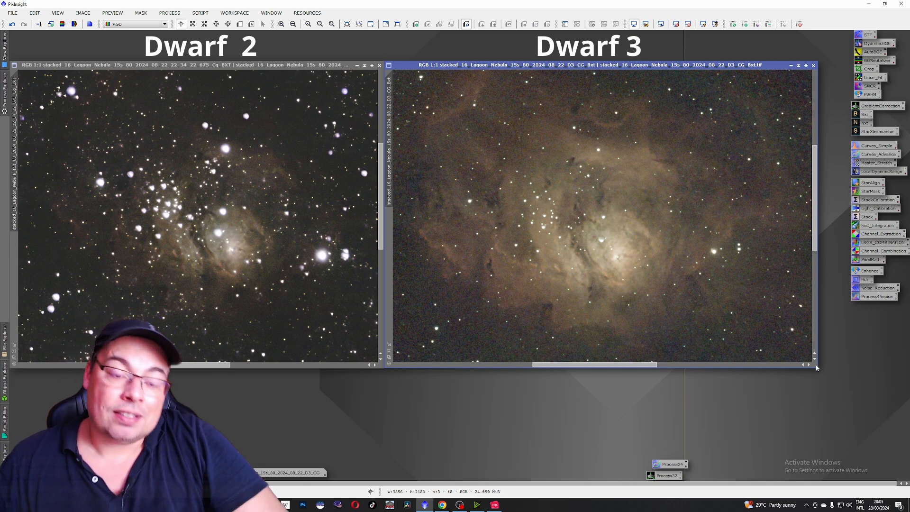
pyautogui.moveTo(826, 366)
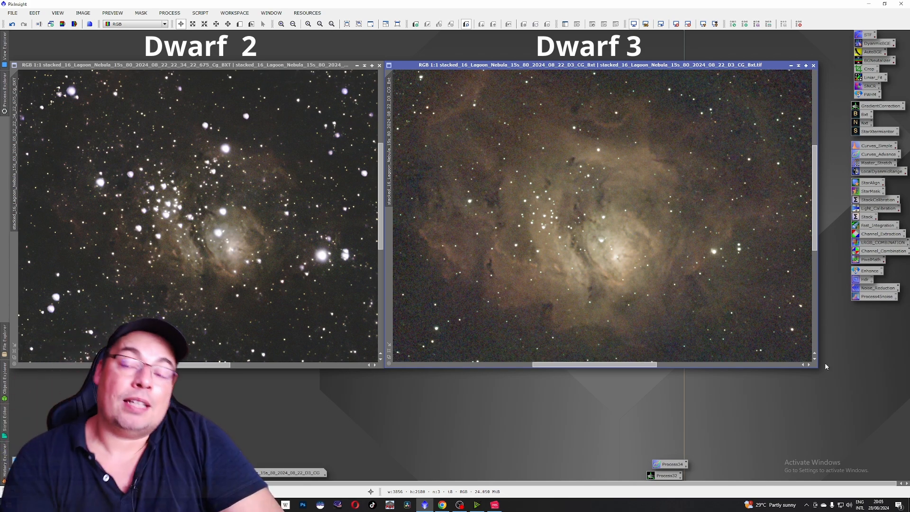